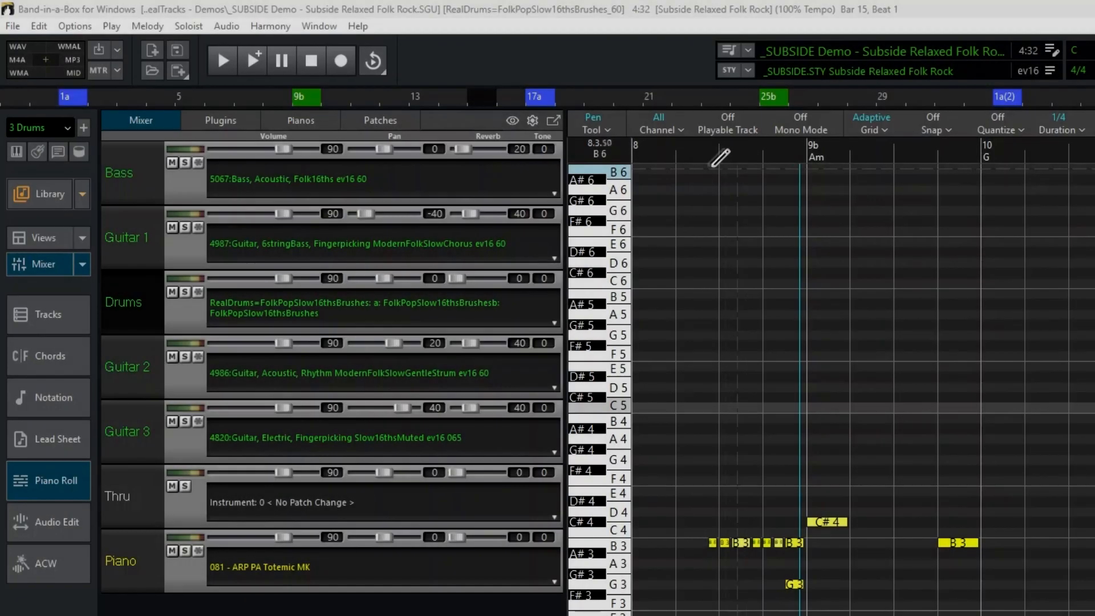
Select the Guitar 1 track so its notes appear in the piano roll
{"action": "left_click", "coordinate": [127, 237]}
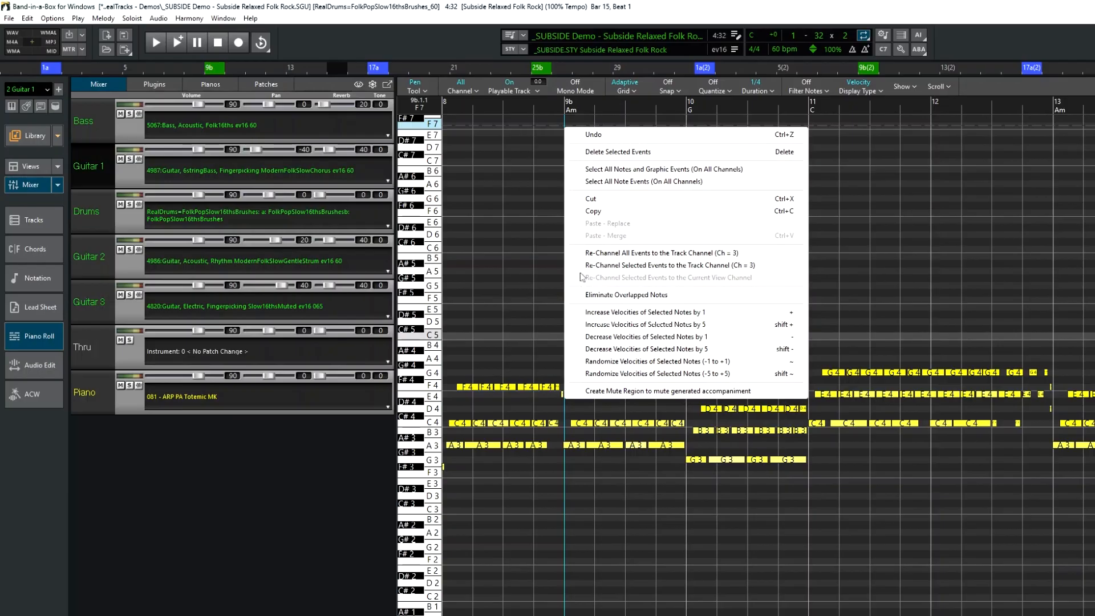
Dismiss the context menu to return to the Guitar 1 piano roll
{"action": "left_click", "coordinate": [667, 390]}
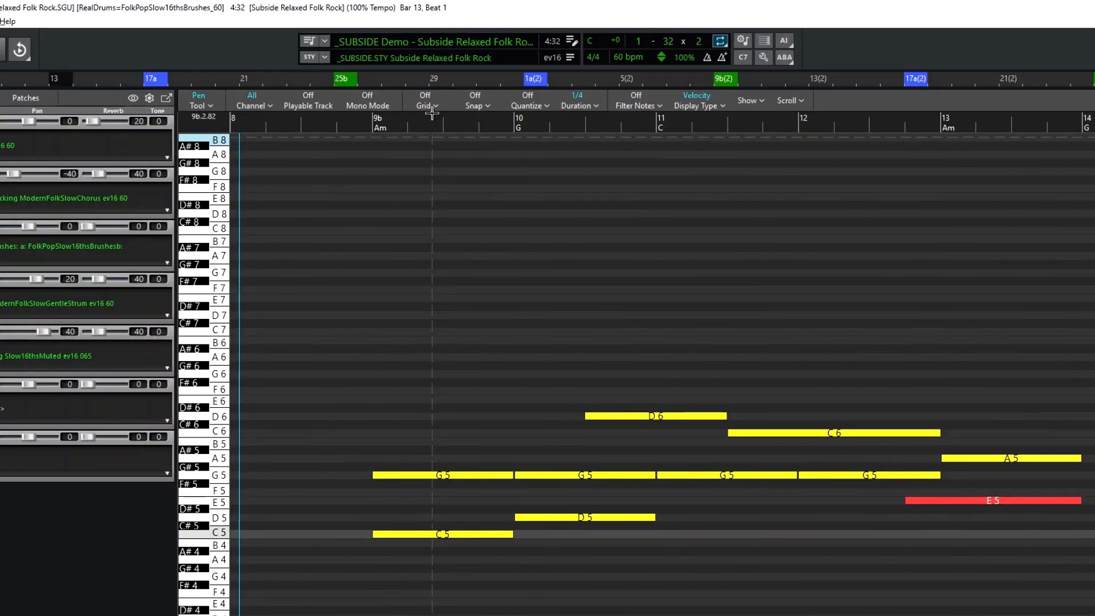
Choose a dotted whole note grid spacing from the piano roll's snap/grid options
{"action": "left_click", "coordinate": [425, 102]}
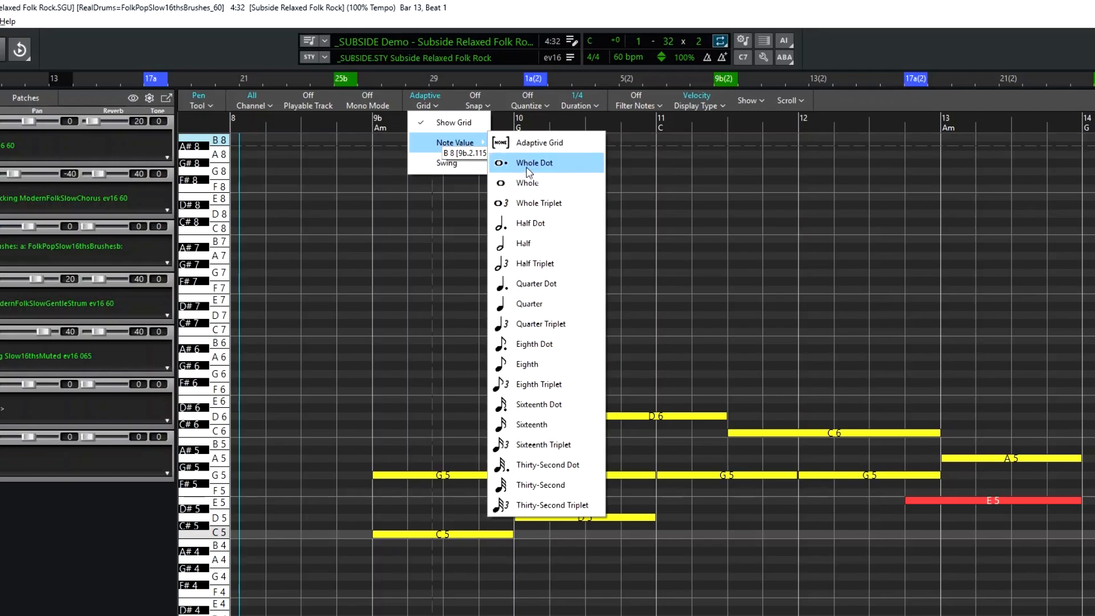
{"action": "left_click", "coordinate": [469, 107]}
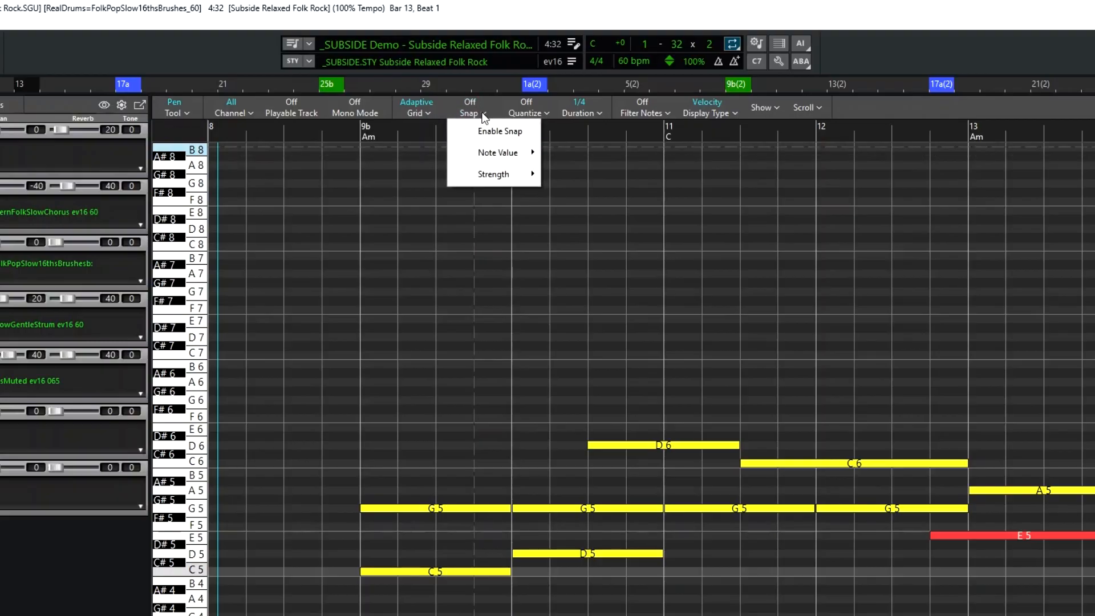
{"action": "left_click", "coordinate": [525, 107]}
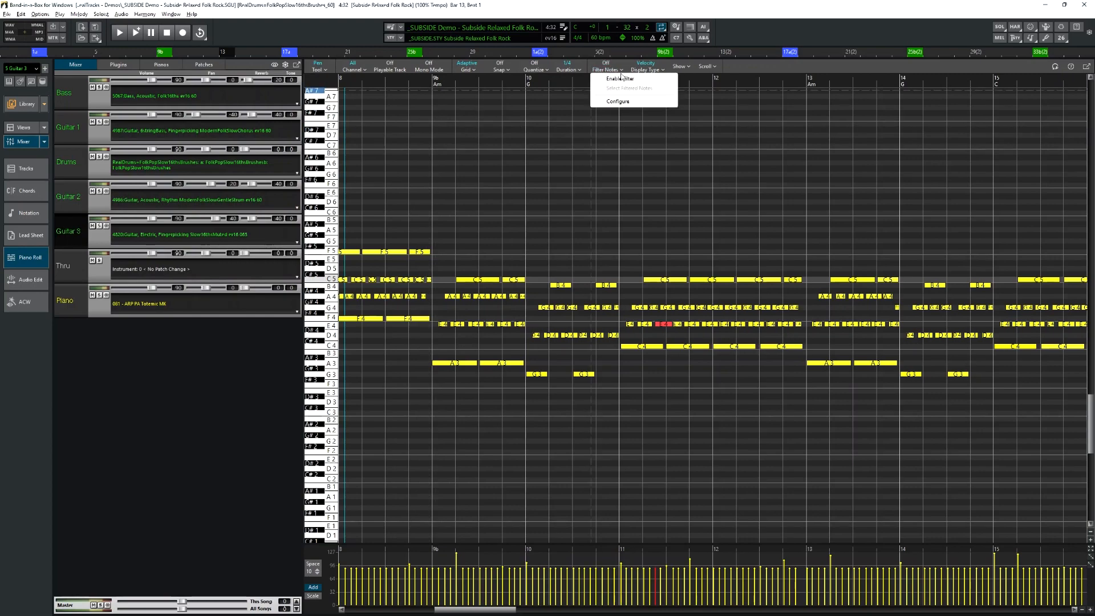
Bring up the Note Filter Settings window for the Guitar 3 piano roll
{"action": "left_click", "coordinate": [616, 102]}
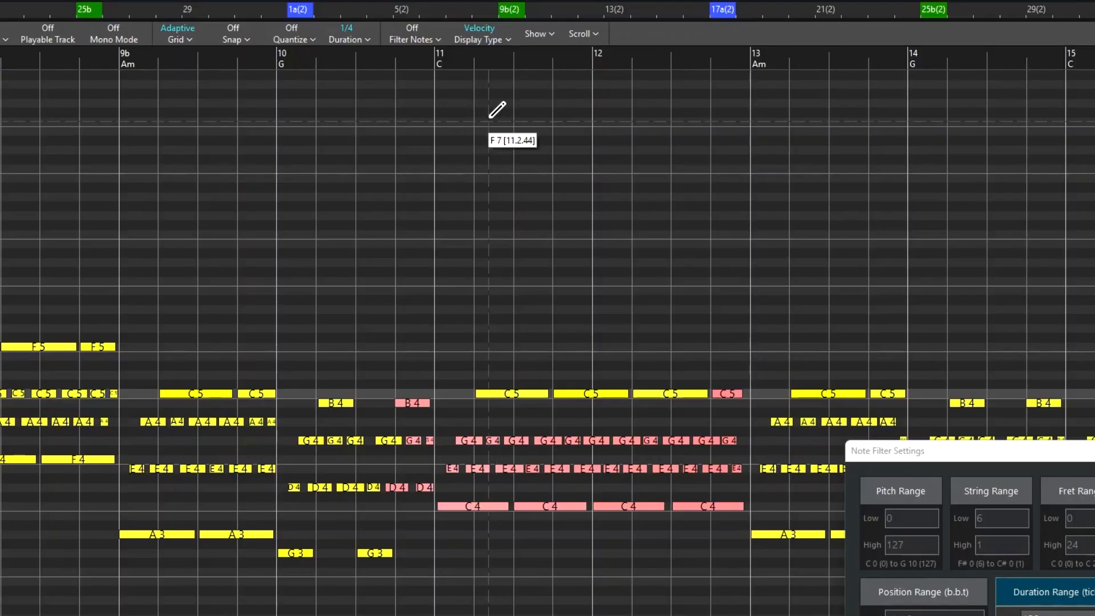
Show the piano roll's display options list with its Note Display choices
{"action": "left_click", "coordinate": [536, 33]}
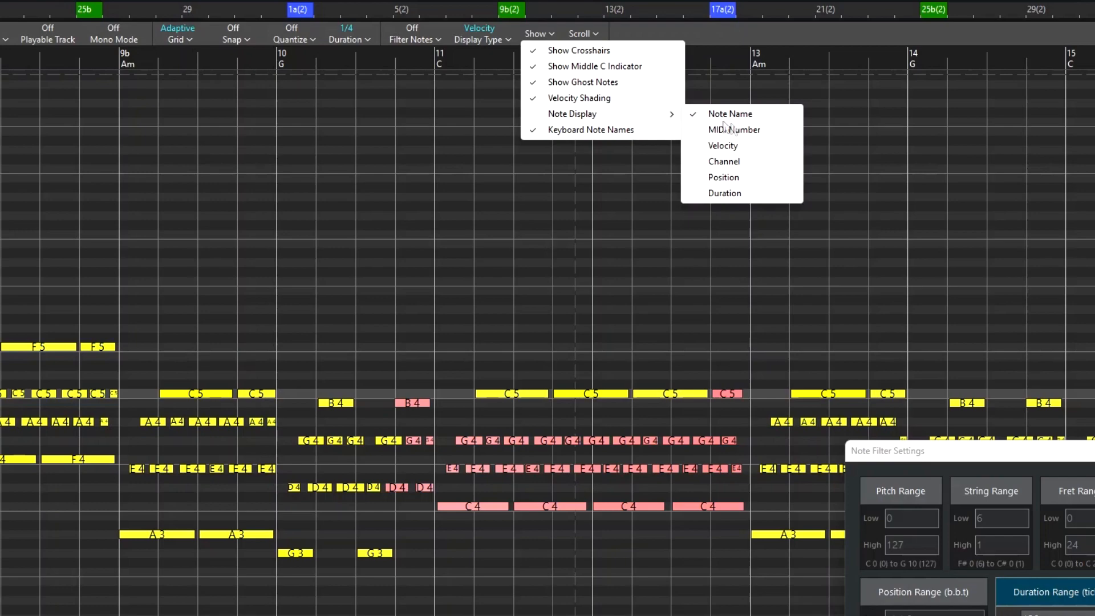